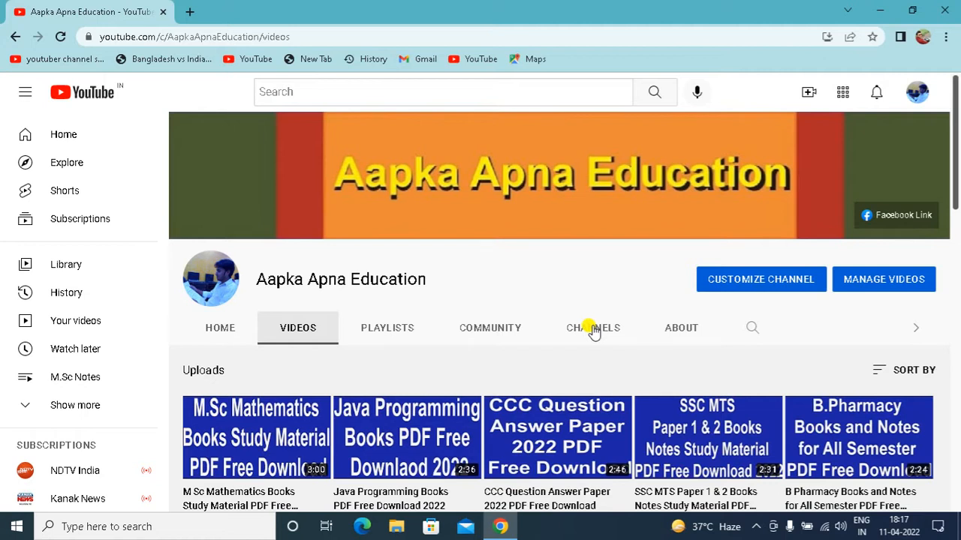
{"action": "mouse_move", "coordinate": [498, 525]}
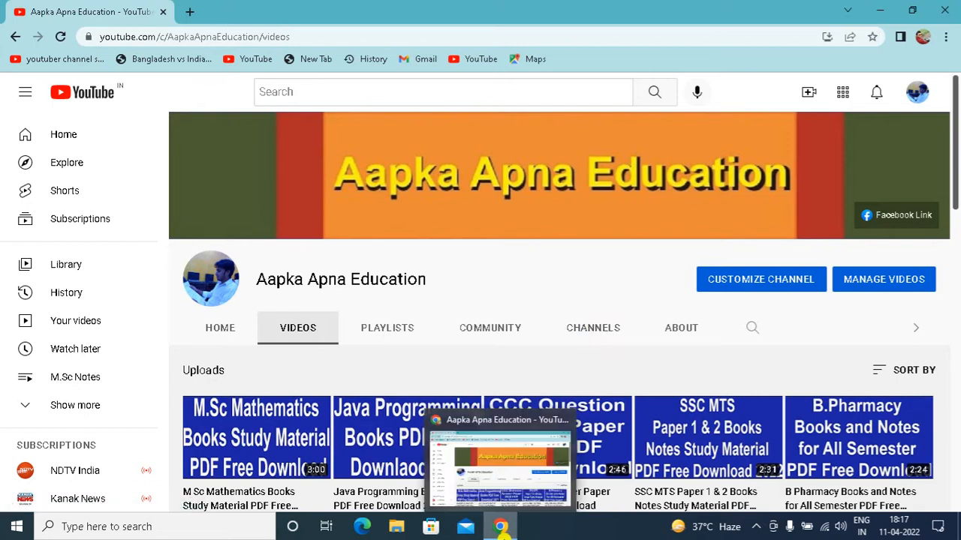
From the ssclatestnews.com home page in a new tab, choose Computer Book PDF, dismissing the full-page ad.
{"action": "left_click", "coordinate": [189, 12]}
{"action": "type", "text": "ssclatestnews.com"}
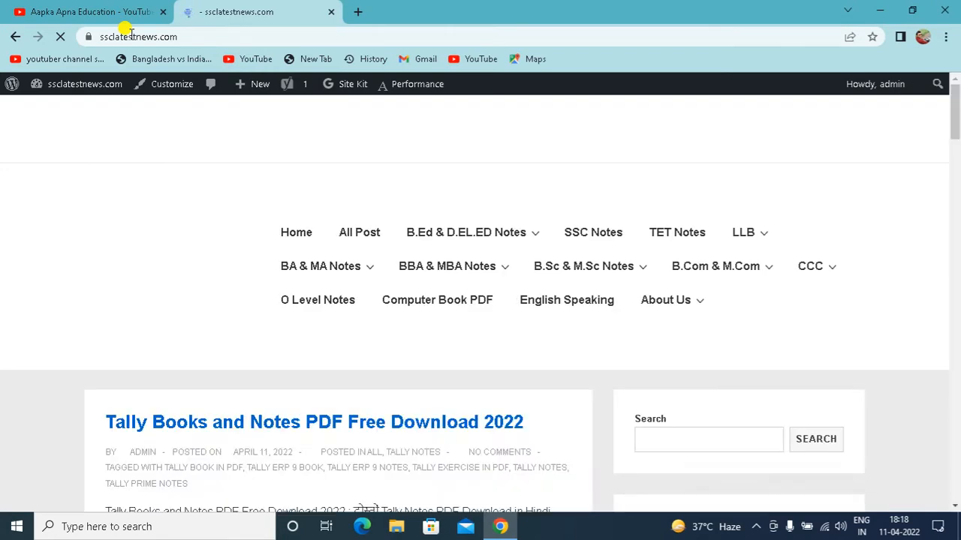
{"action": "mouse_move", "coordinate": [277, 344]}
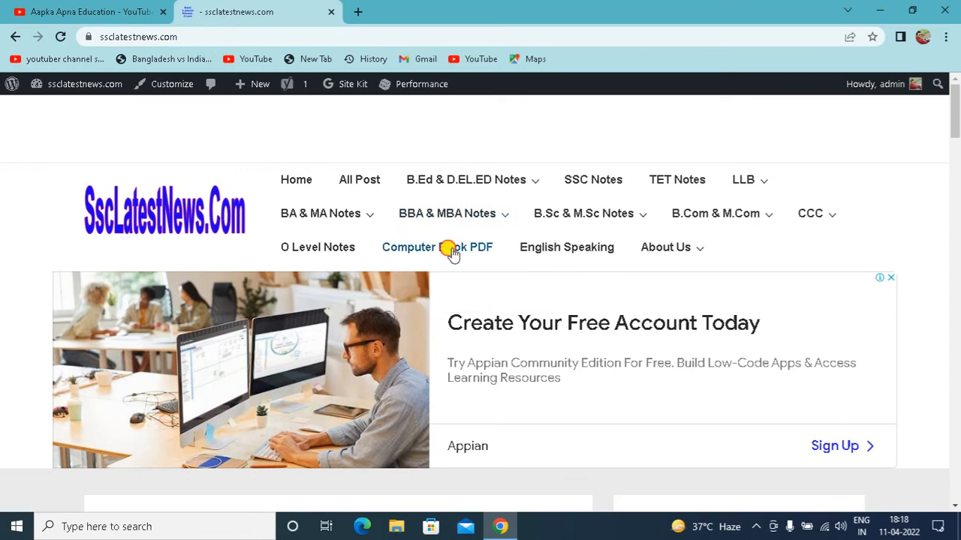
{"action": "left_click", "coordinate": [438, 246]}
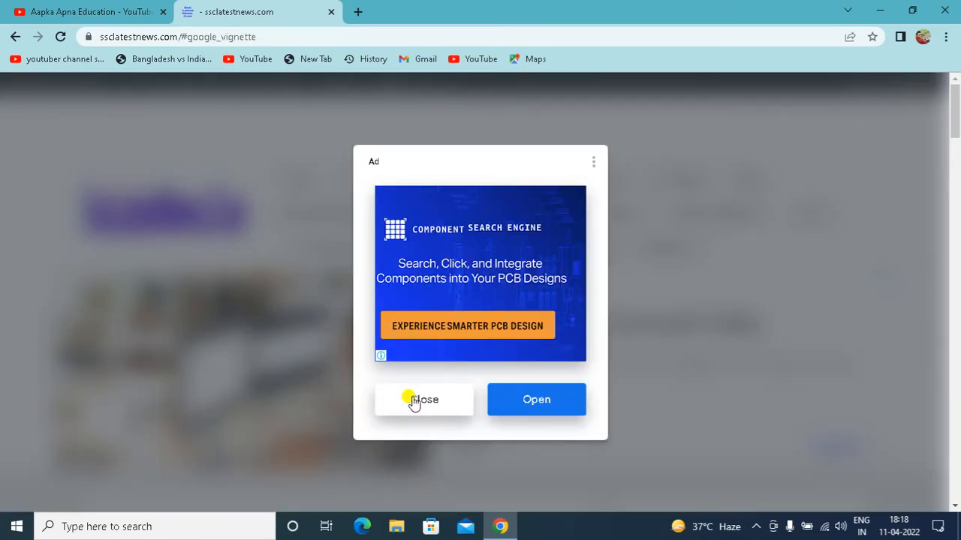
{"action": "left_click", "coordinate": [423, 400]}
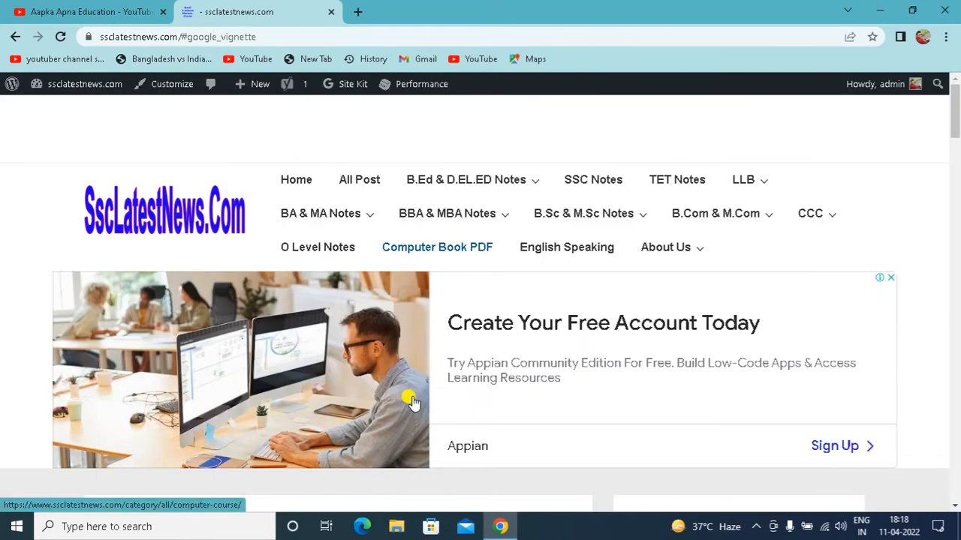
{"action": "left_click", "coordinate": [437, 246]}
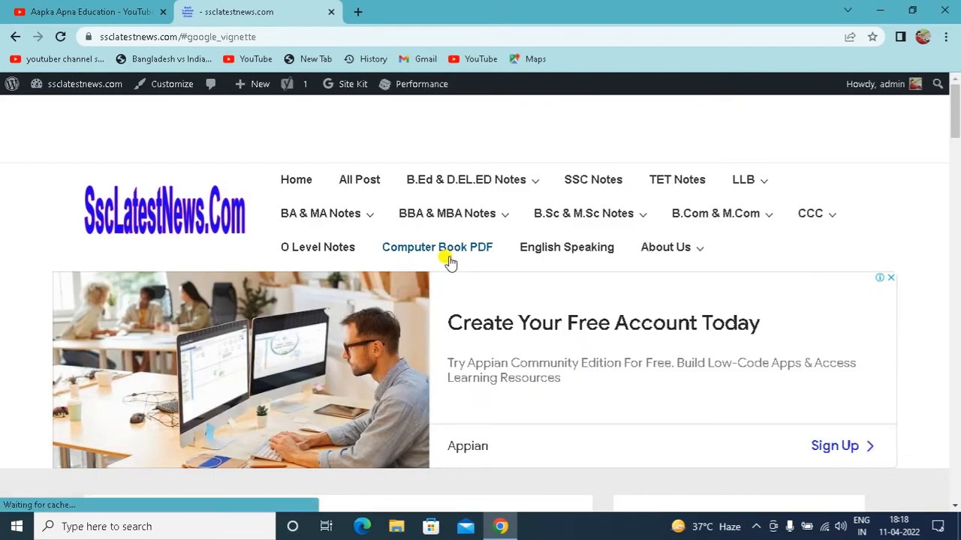
Browse the Computer Course category posts and return to the JQuery Books and Notes PDF entry.
{"action": "left_click", "coordinate": [437, 246]}
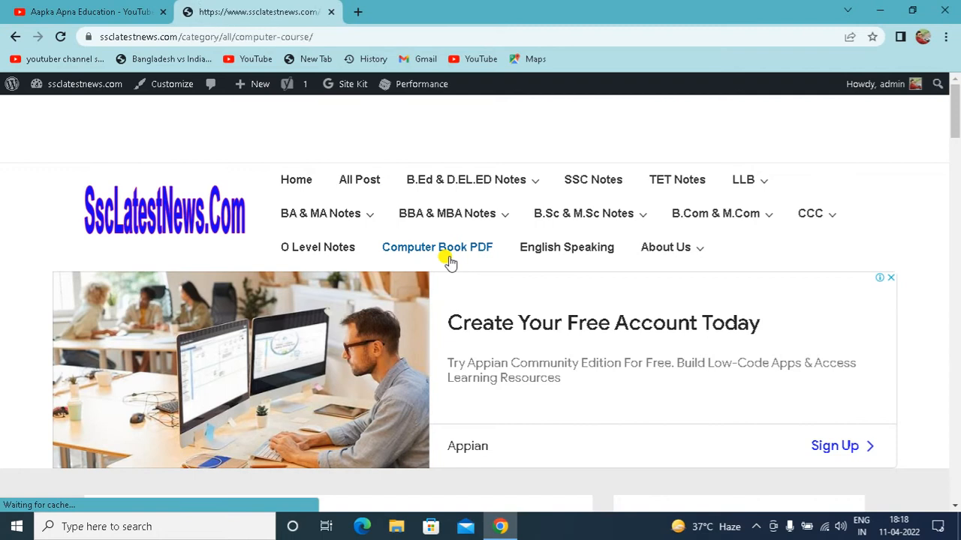
{"action": "left_click", "coordinate": [437, 247]}
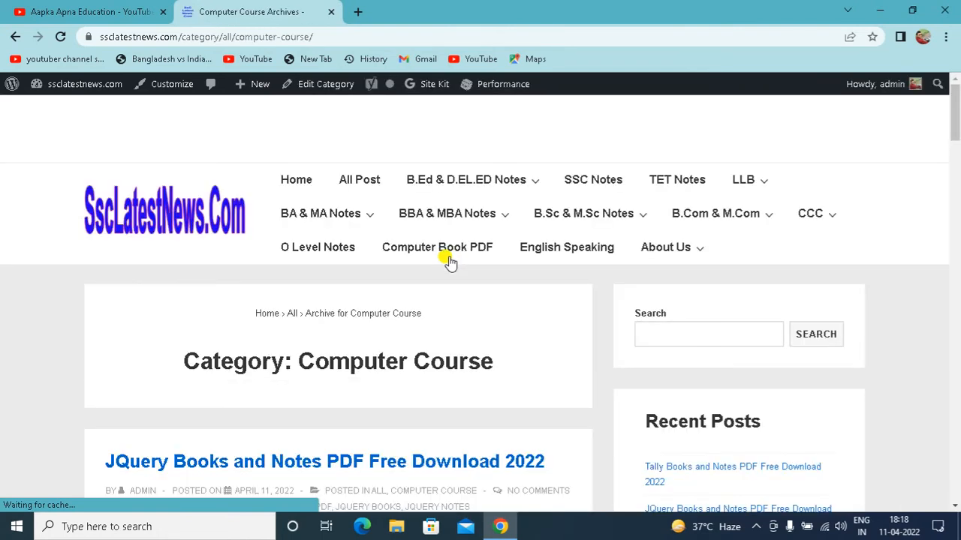
{"action": "scroll", "scroll_direction": "down", "scroll_amount": 3}
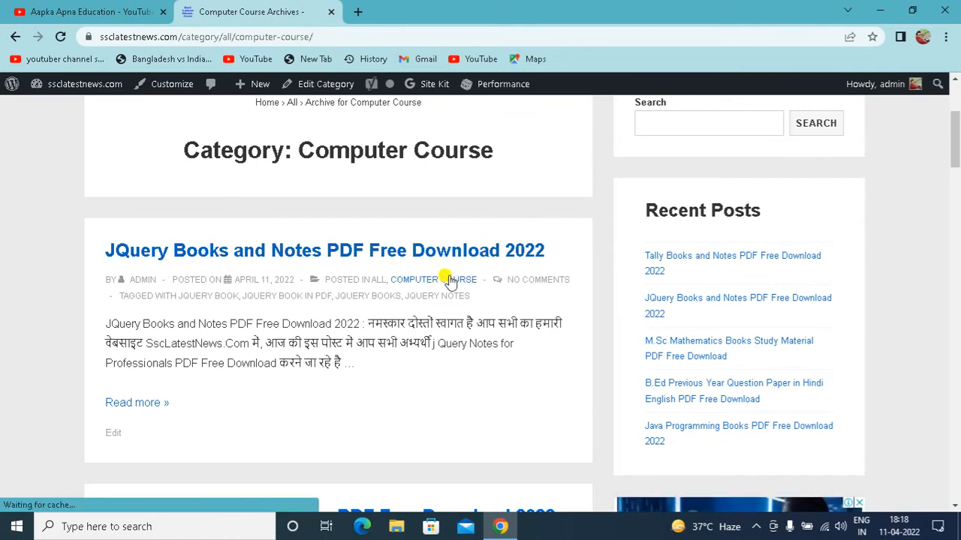
{"action": "scroll", "scroll_direction": "down", "scroll_amount": 3}
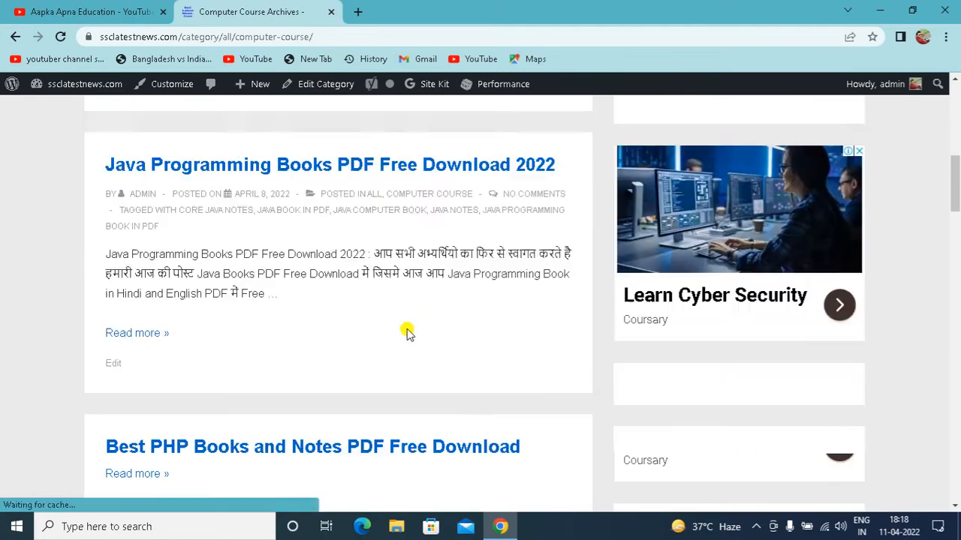
{"action": "scroll", "scroll_direction": "down", "scroll_amount": 3}
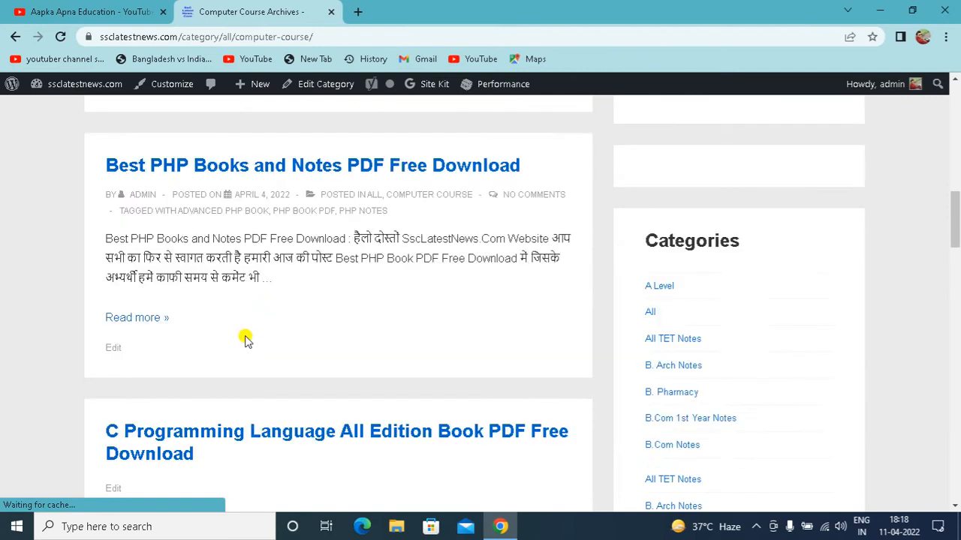
{"action": "scroll", "scroll_direction": "down", "scroll_amount": 3}
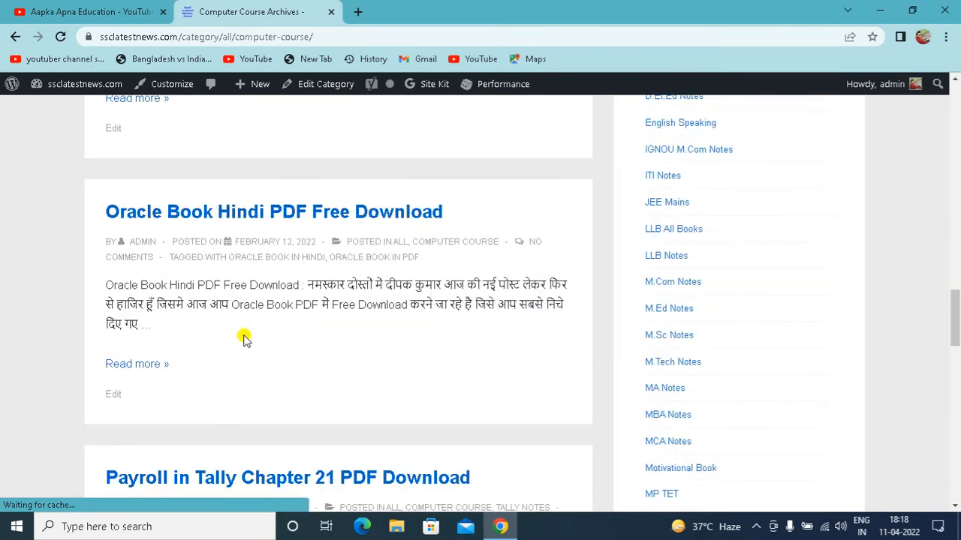
{"action": "scroll", "scroll_direction": "up", "scroll_amount": 3}
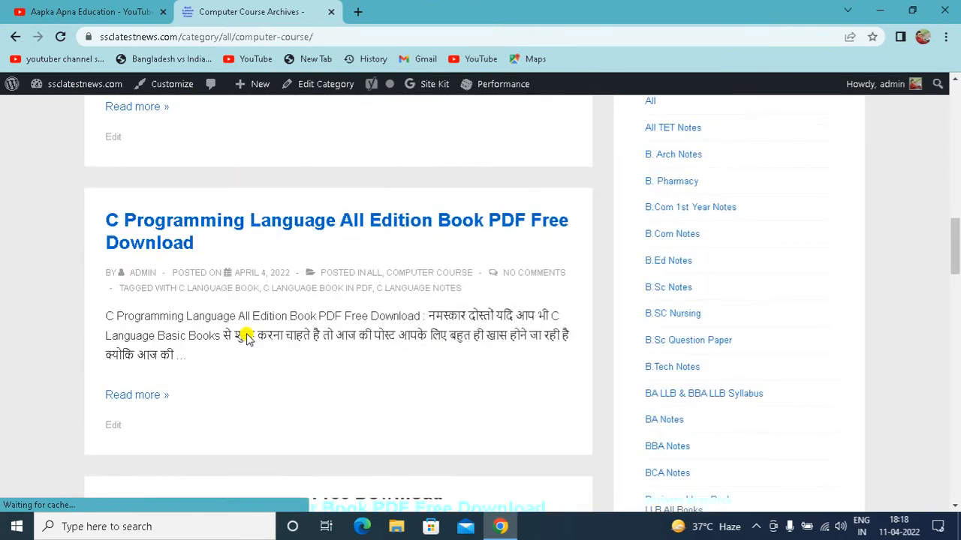
{"action": "scroll", "scroll_direction": "up", "scroll_amount": 3}
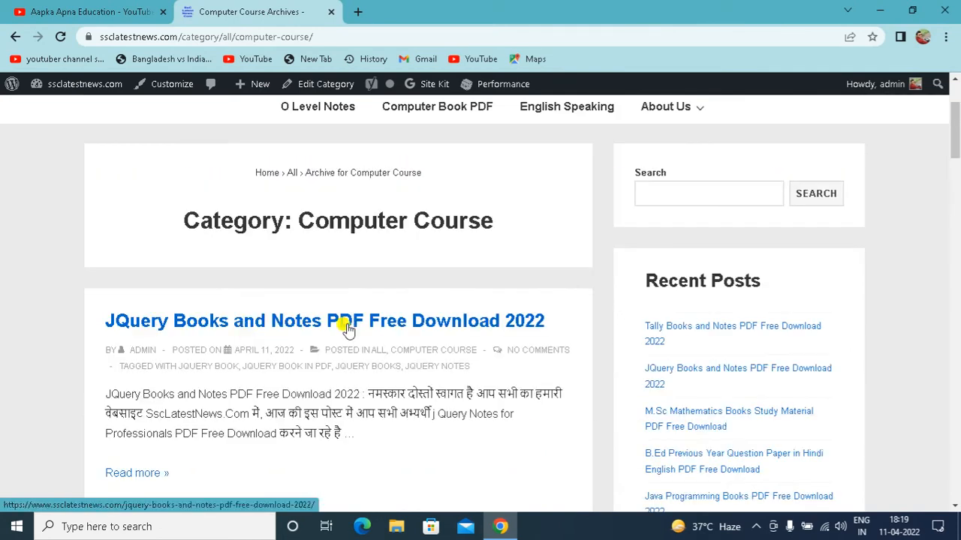
{"action": "mouse_move", "coordinate": [300, 317]}
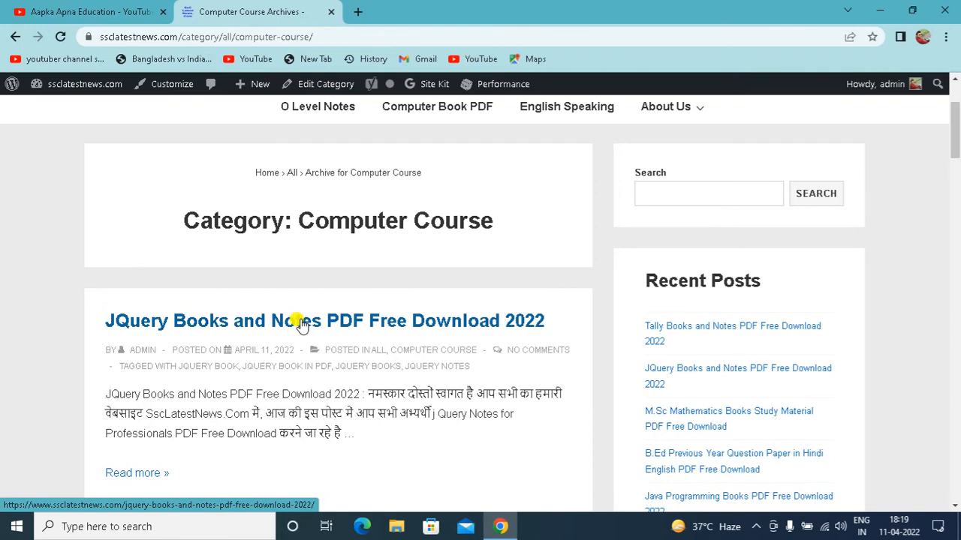
In the JQuery Books and Notes post, follow the Download link in its download table.
{"action": "left_click", "coordinate": [302, 321]}
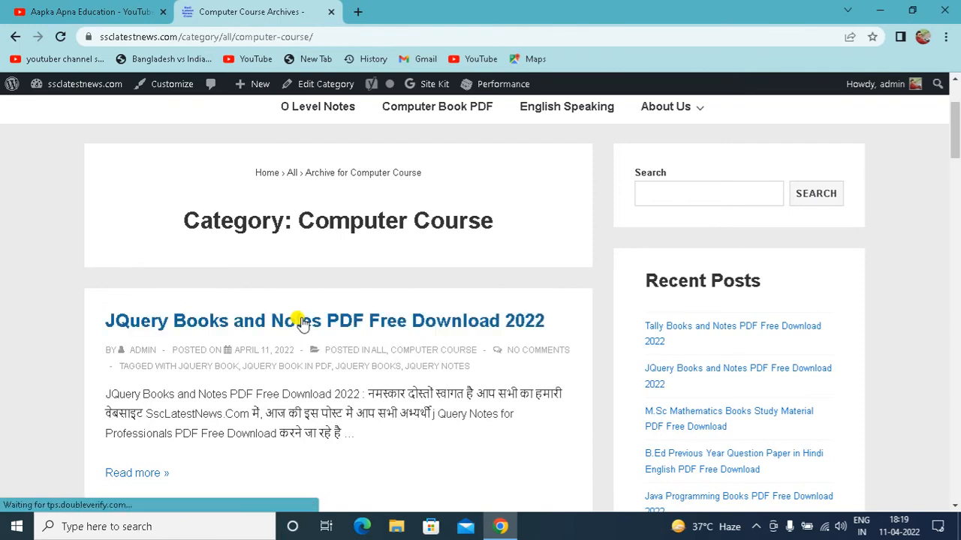
{"action": "mouse_move", "coordinate": [367, 321]}
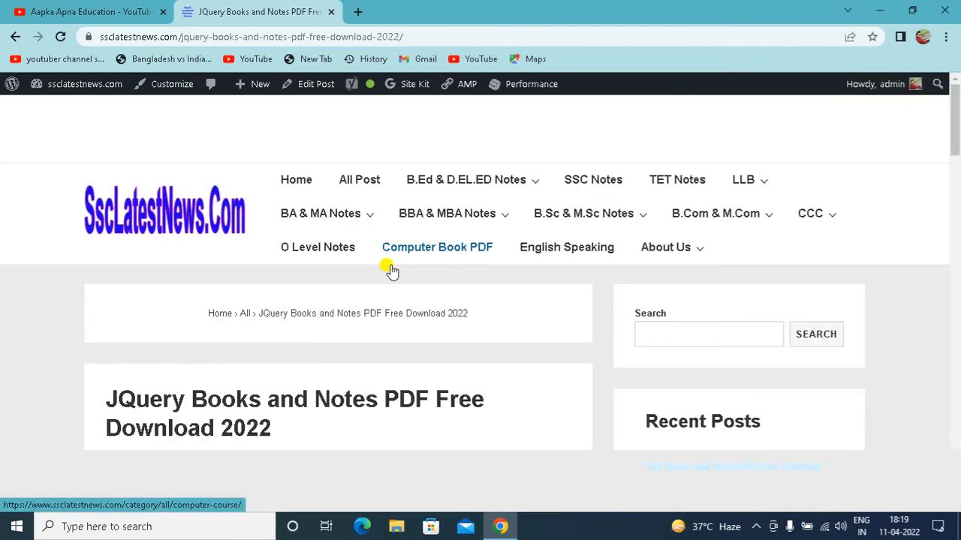
{"action": "scroll", "scroll_direction": "down", "scroll_amount": 3}
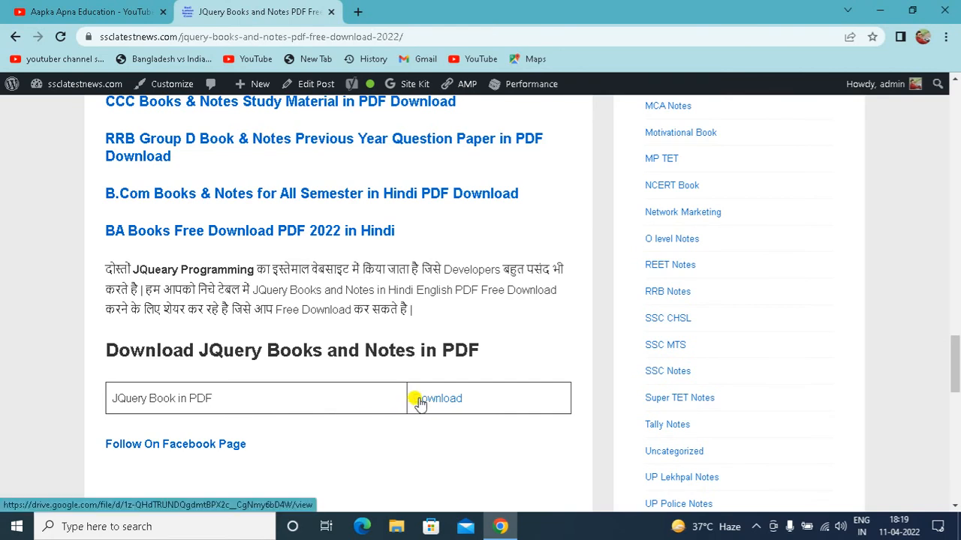
{"action": "left_click", "coordinate": [441, 398]}
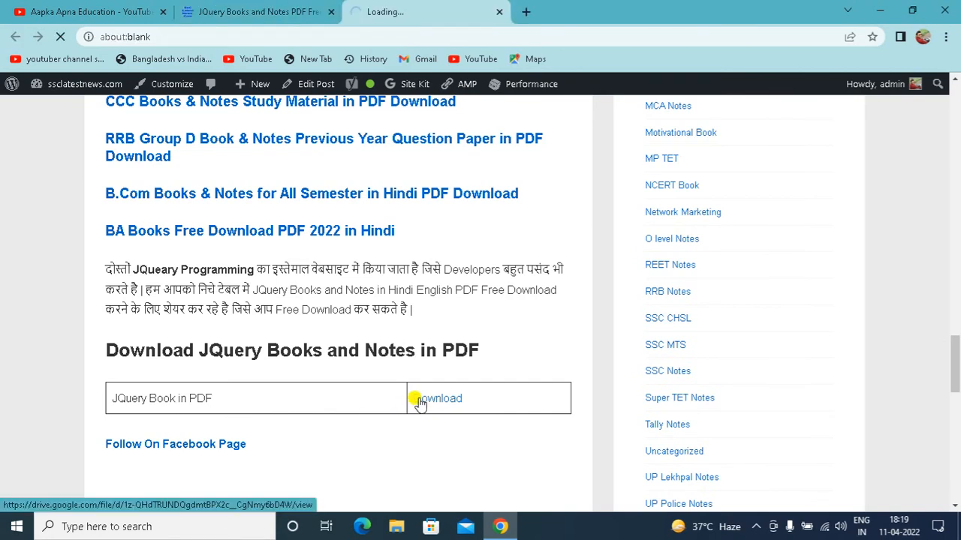
Load the Google Drive preview of jQuery Notes for Professionals PDF with its Download button available.
{"action": "left_click", "coordinate": [442, 399]}
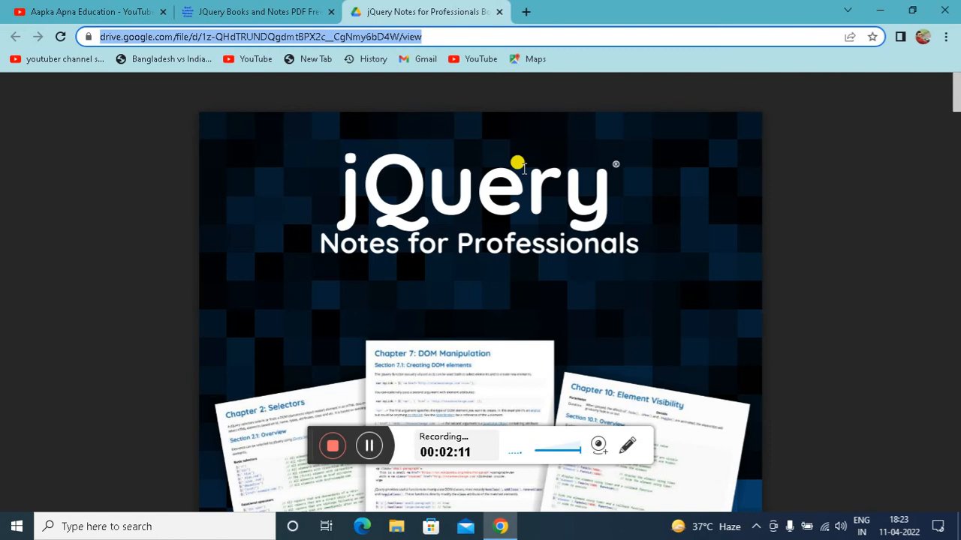
{"action": "mouse_move", "coordinate": [853, 93]}
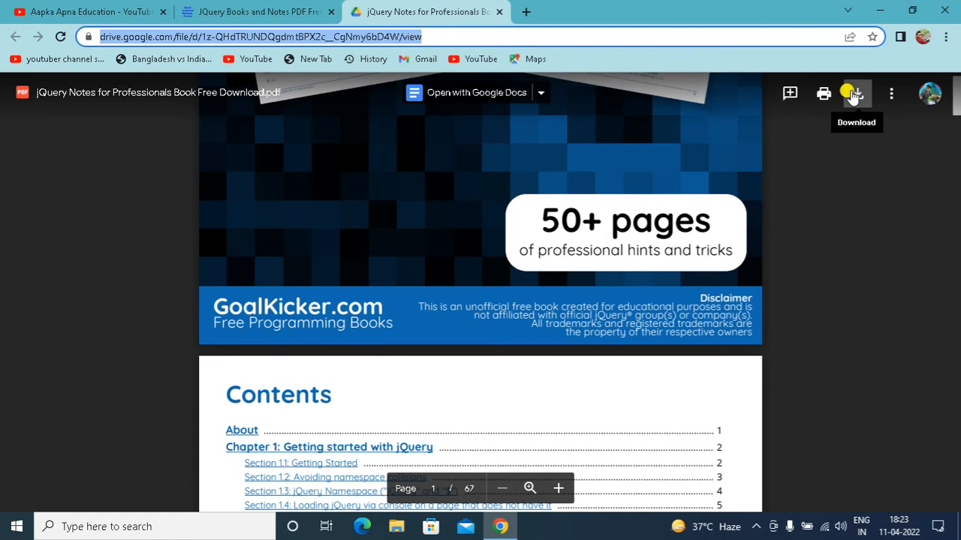
{"action": "mouse_move", "coordinate": [262, 6]}
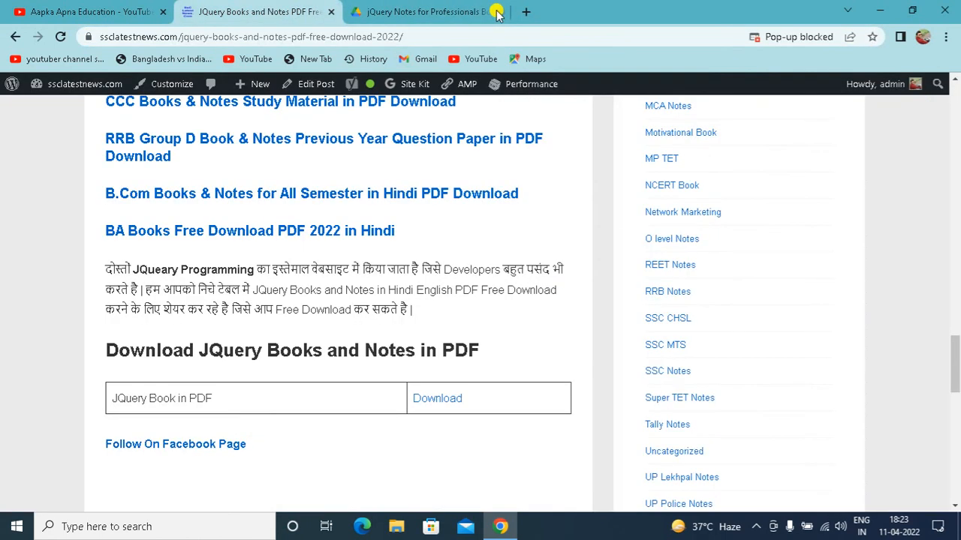
Return to the sscLatestNews post tab and view the article's title and introduction.
{"action": "left_click", "coordinate": [495, 12]}
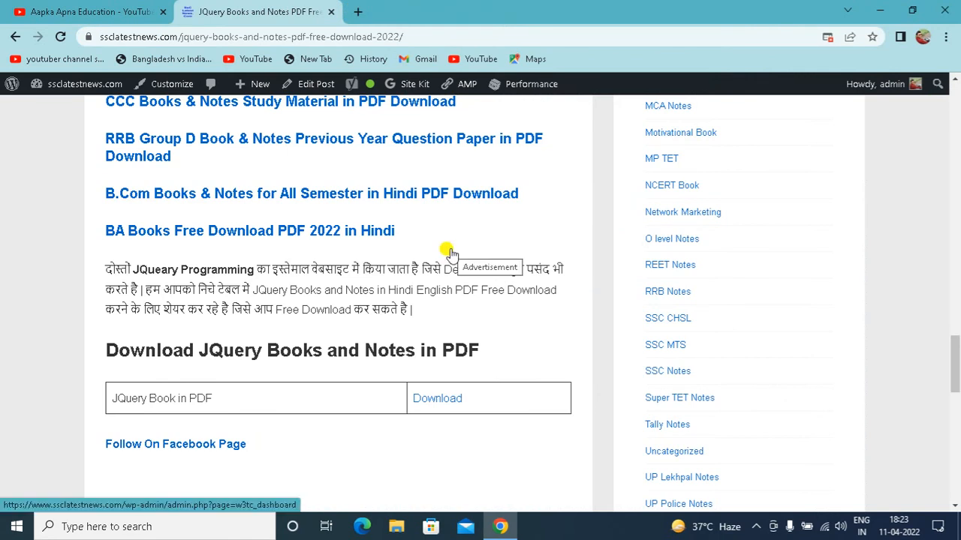
{"action": "scroll", "scroll_direction": "up", "scroll_amount": 3}
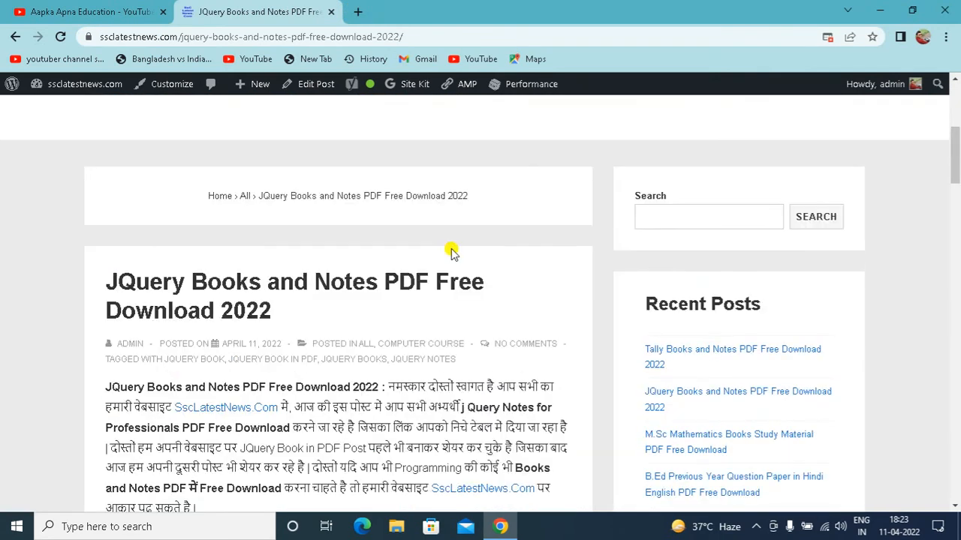
{"action": "mouse_move", "coordinate": [279, 318]}
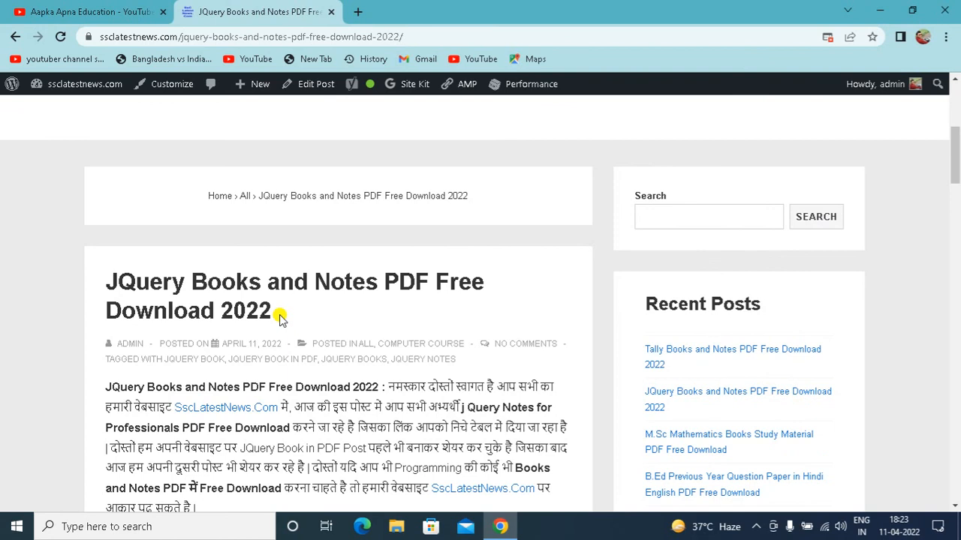